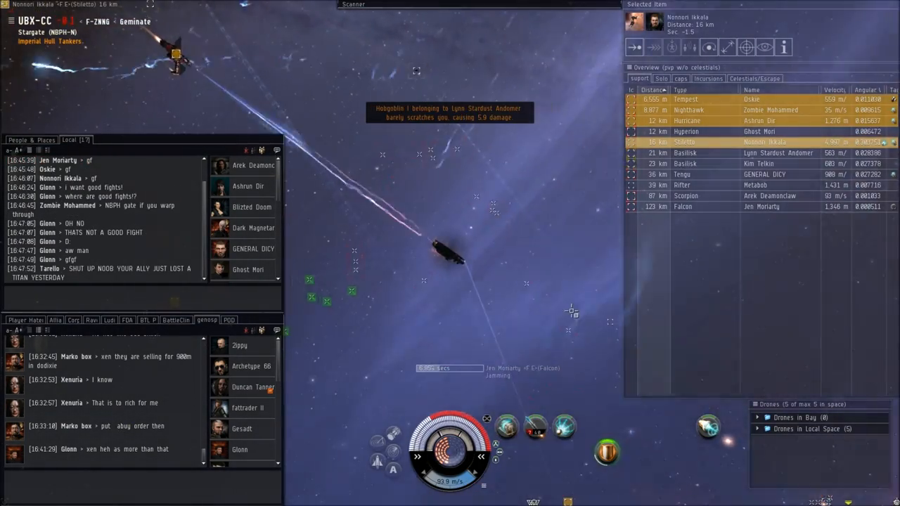
- Reply 'who cares' in Local, check a pilot's info, and warp off toward UBX-CC VI
text(who cares)
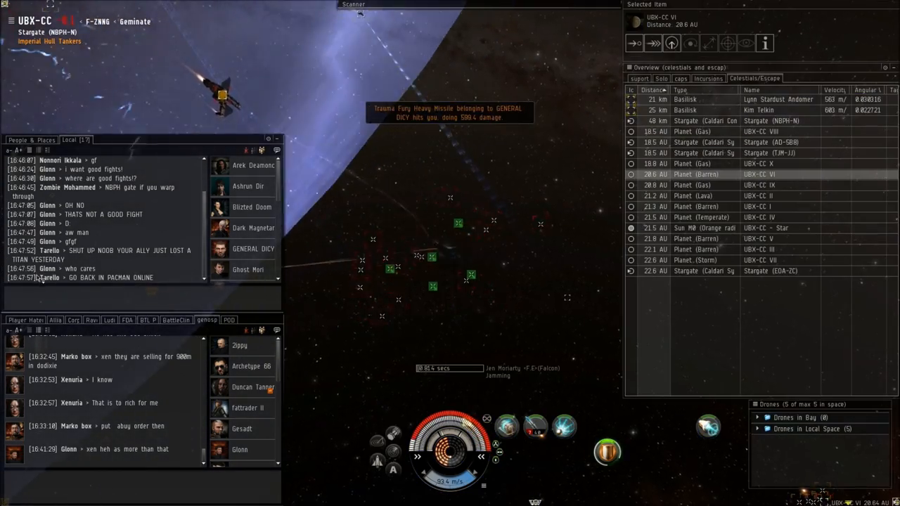
click(50, 277)
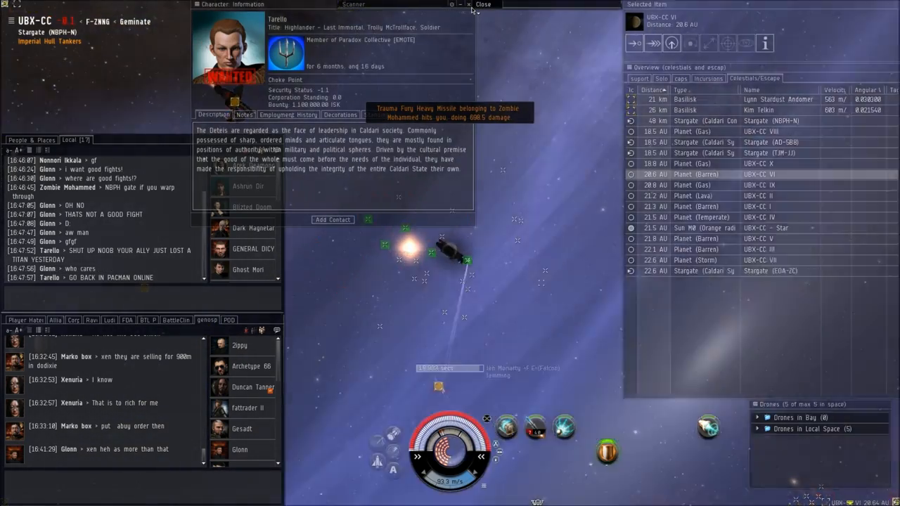
click(483, 4)
text(b)
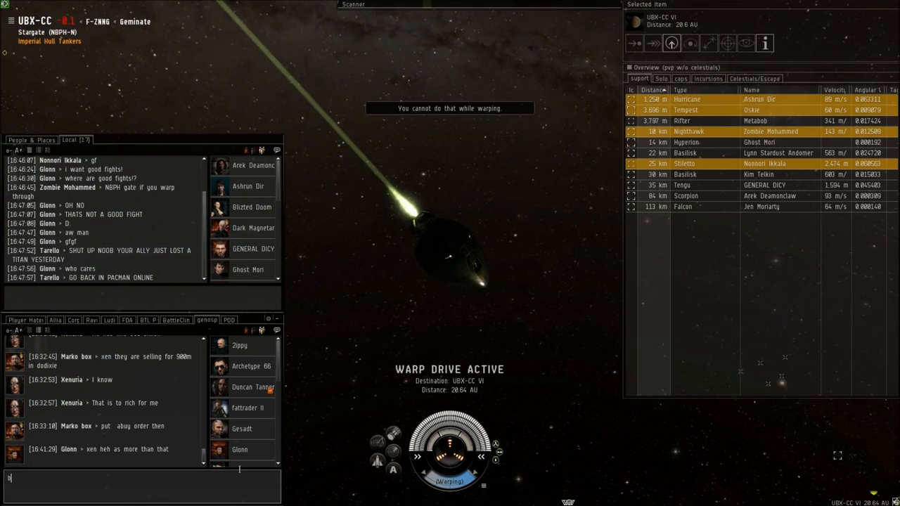
- Post 'ig camp in ubx' in chat and ride the warp and gate transit into EOA-ZC
text(ig camp in ubx)
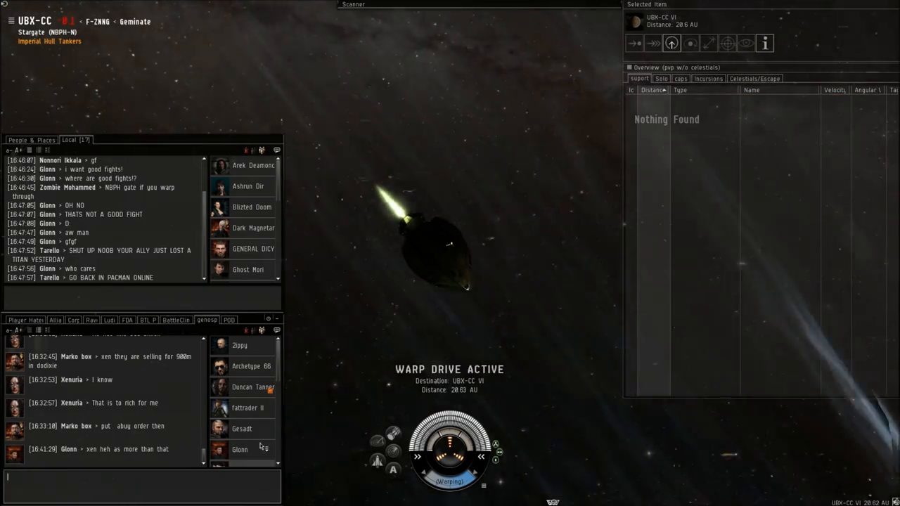
click(229, 320)
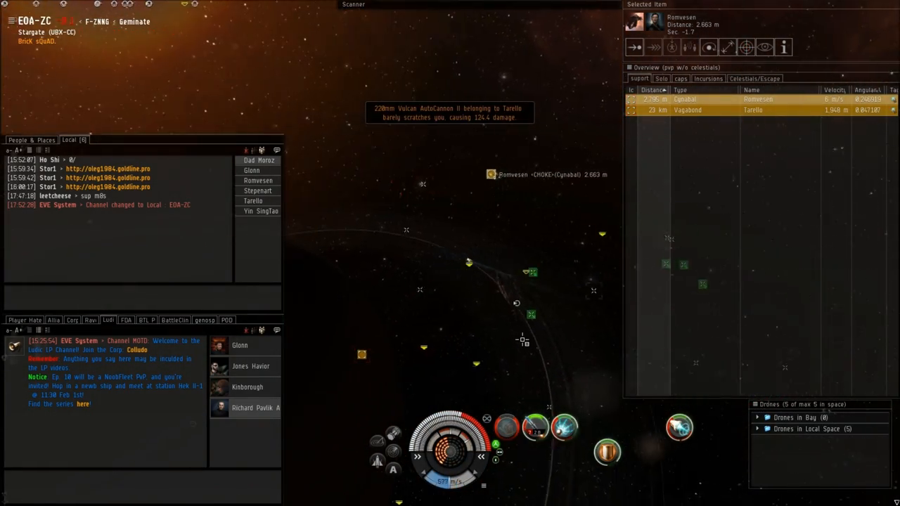
- Approach the UBX-CC stargate and reply 'lol fuck woops on taht' in Local
right_click(812, 429)
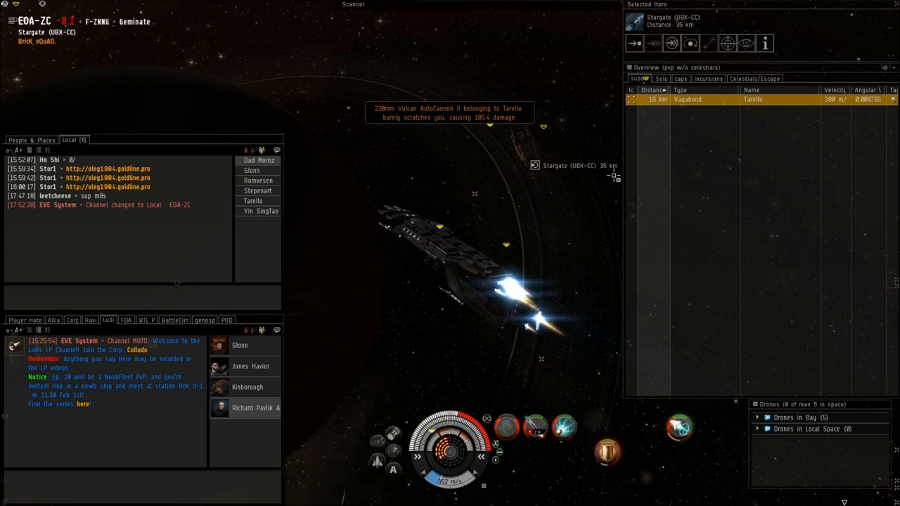
click(141, 295)
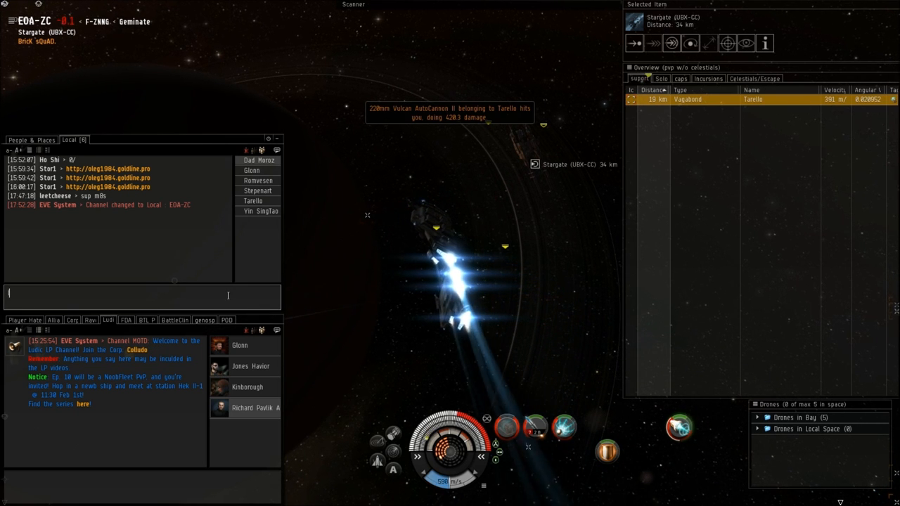
text(lol fuck woops on taht)
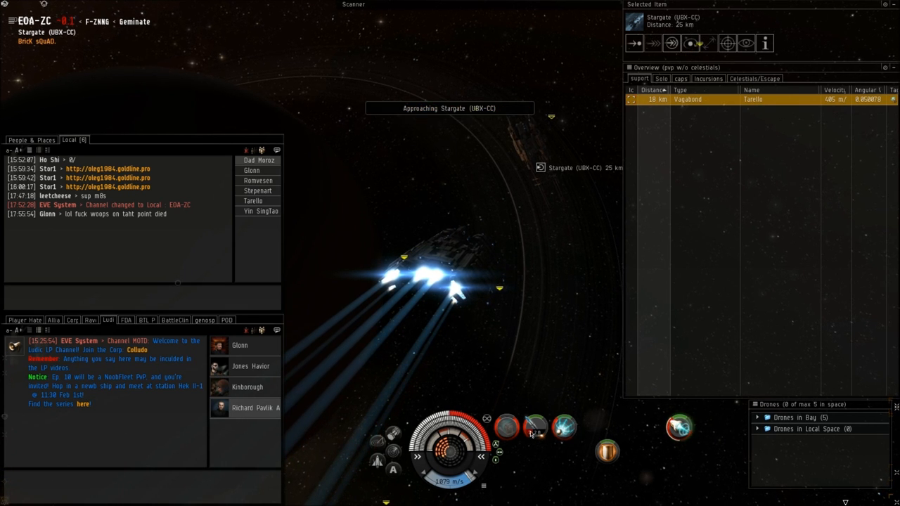
- Keep approaching the UBX-CC stargate while posting 'uck i OH my p' in the other chat channel
right_click(535, 425)
text(f)
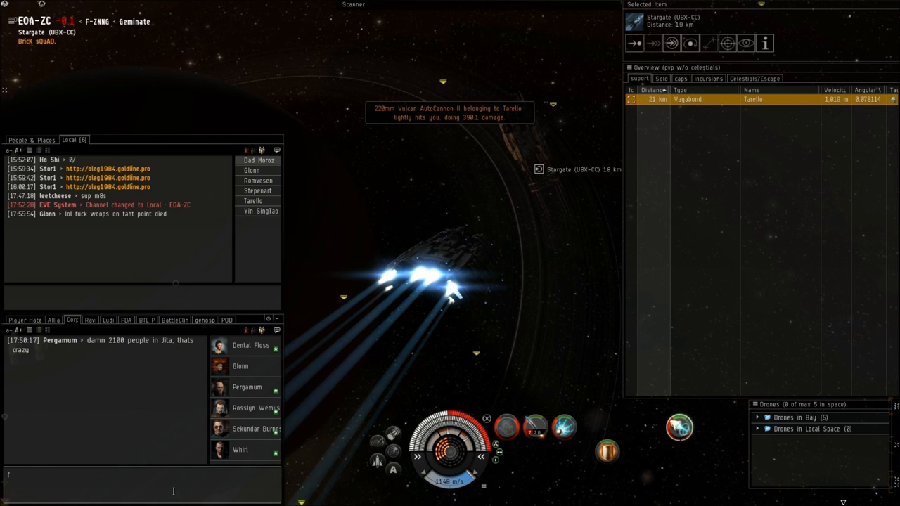
text(uck i OH my p)
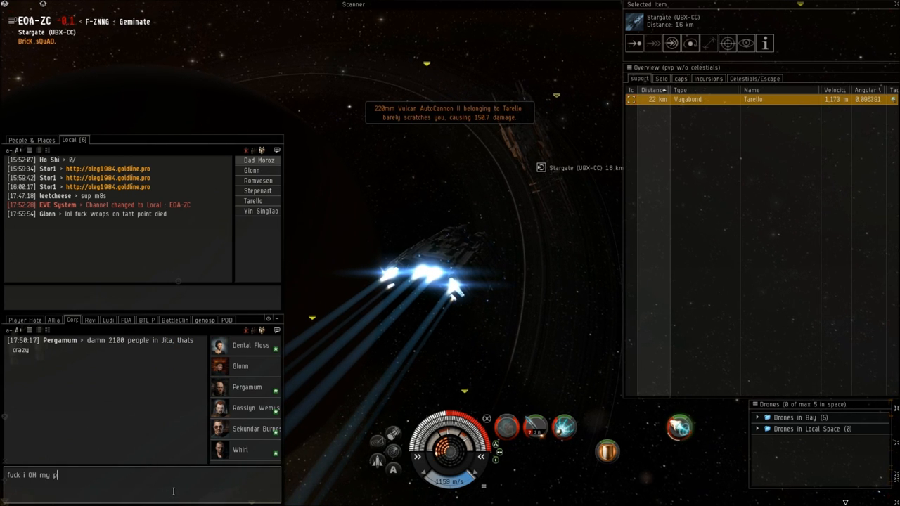
key(enter)
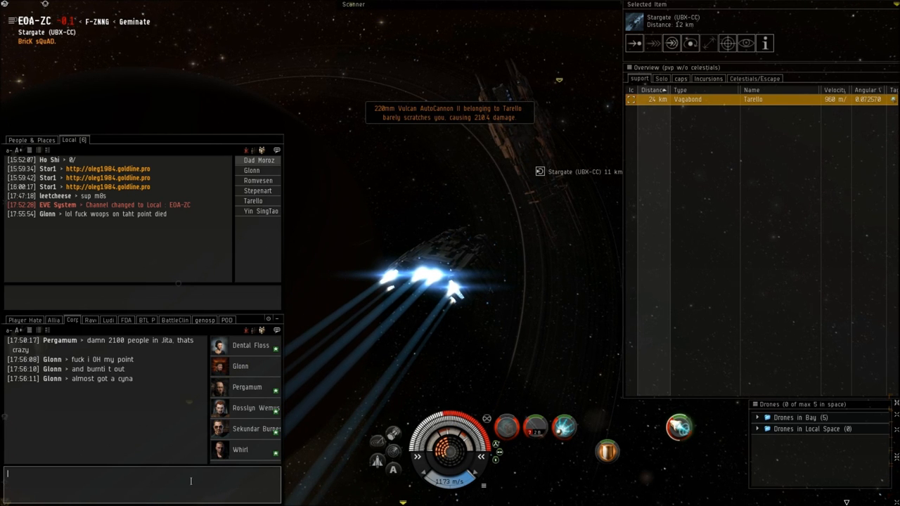
click(671, 42)
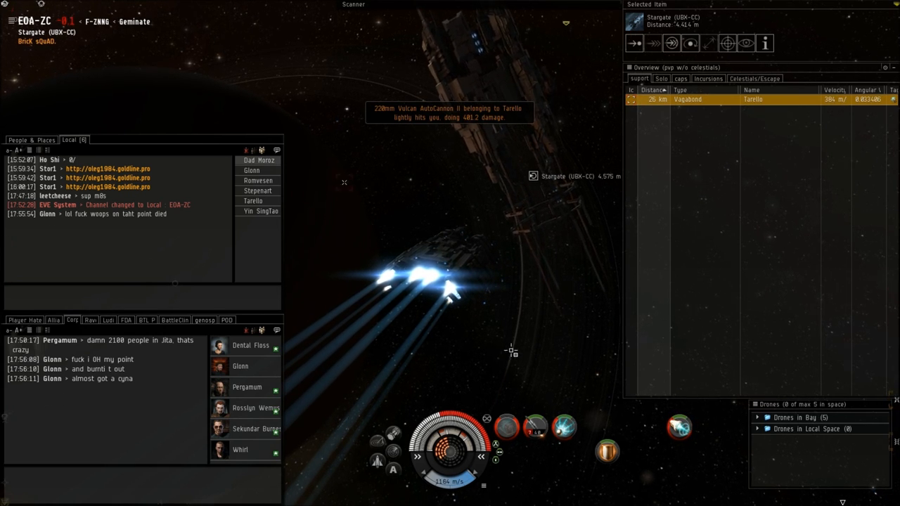
right_click(511, 348)
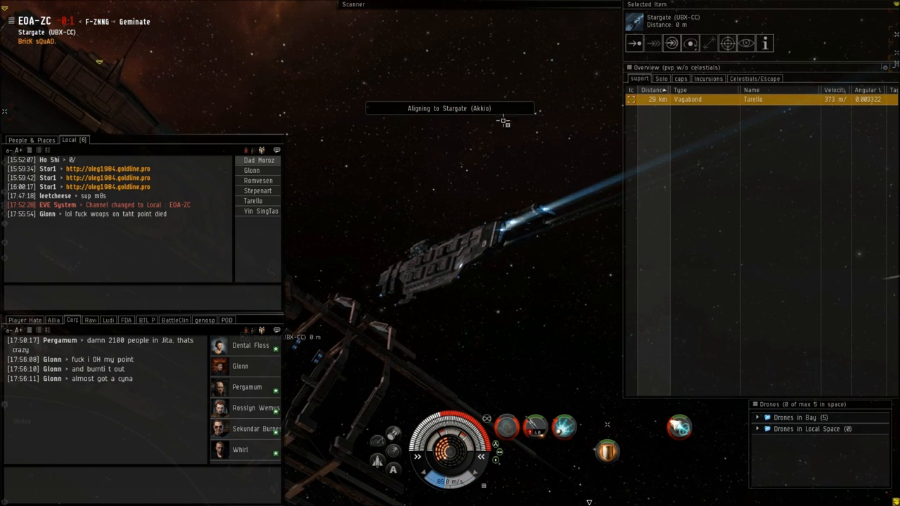
- Jump through the UBX-CC stargate to arrive in UBX-CC at the EOA-ZC gate
right_click(505, 122)
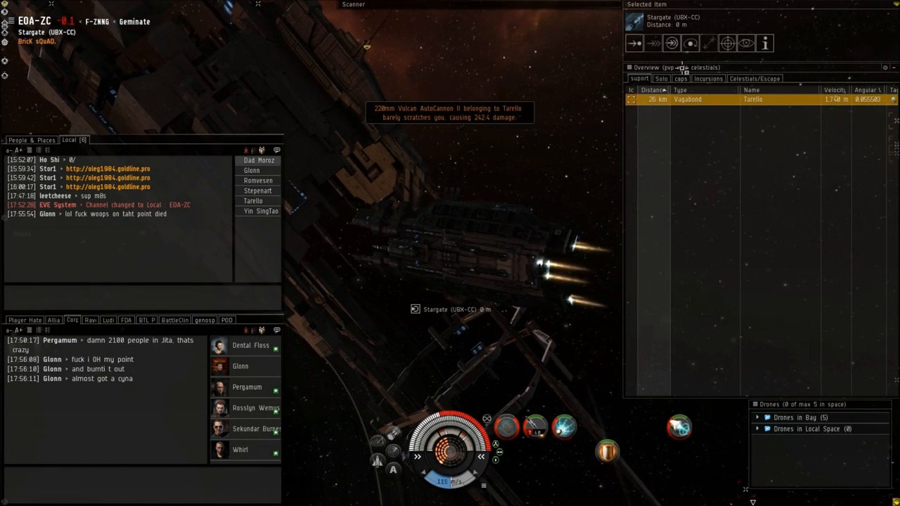
click(671, 42)
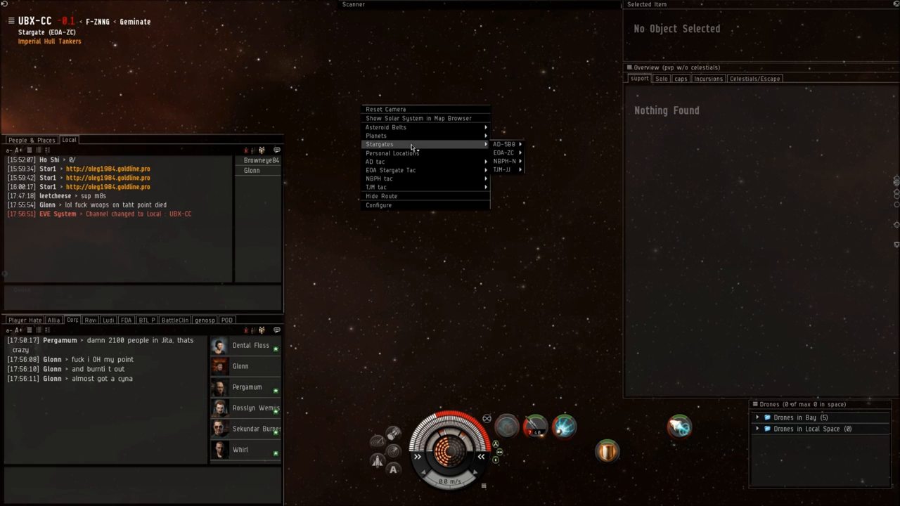
mouse_move(504, 143)
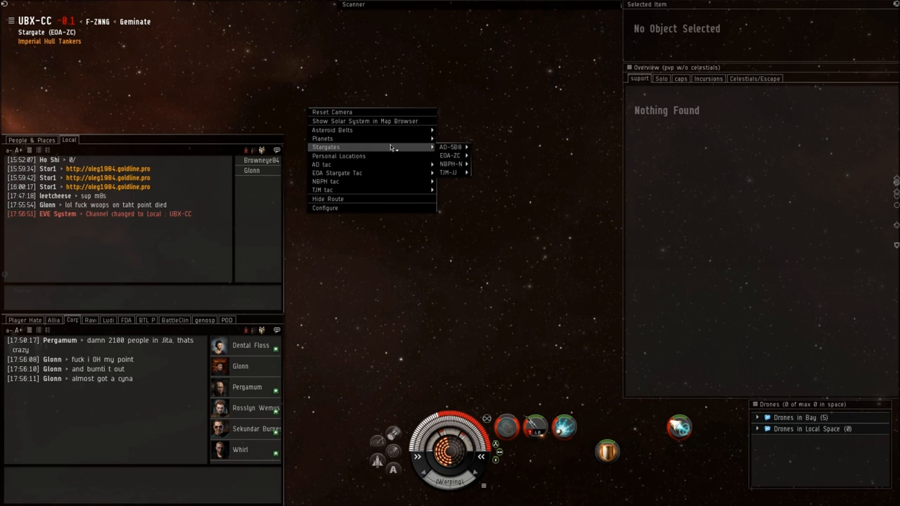
- Warp to within 0 m of the AD-5B8 stargate in UBX-CC
click(450, 147)
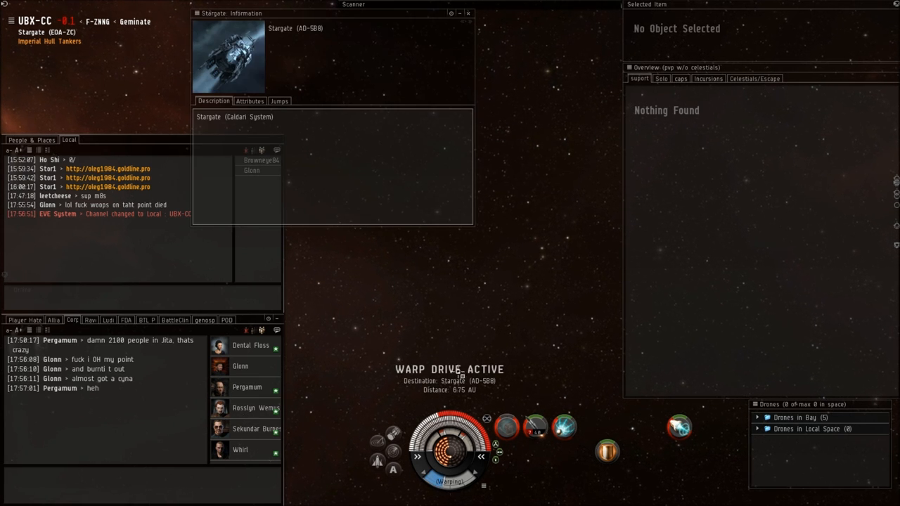